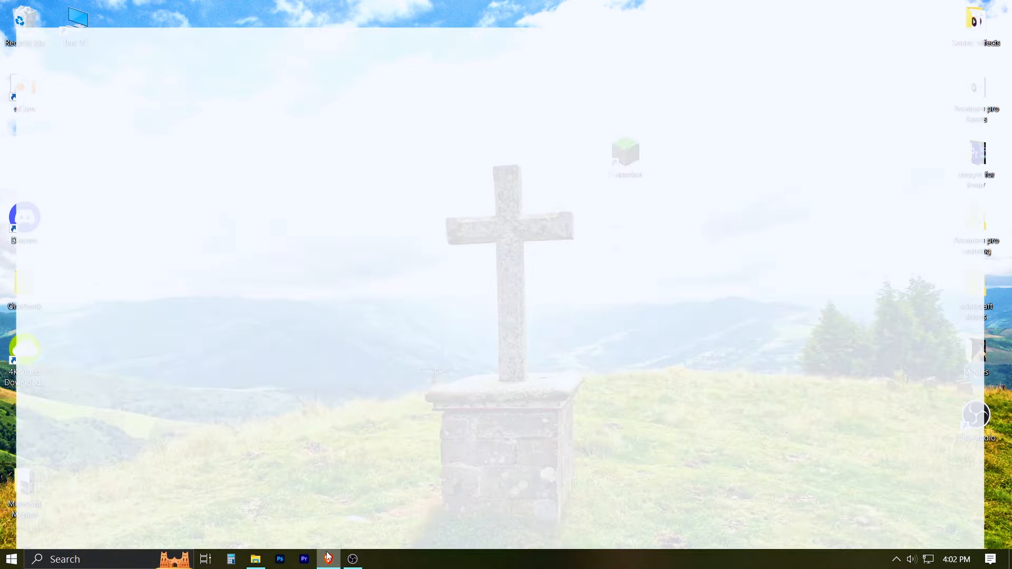
- Download the 64-bit WinRAR 7.01 installer from the WinRAR site and save it to the Desktop
{"action": "left_click", "coordinate": [328, 559]}
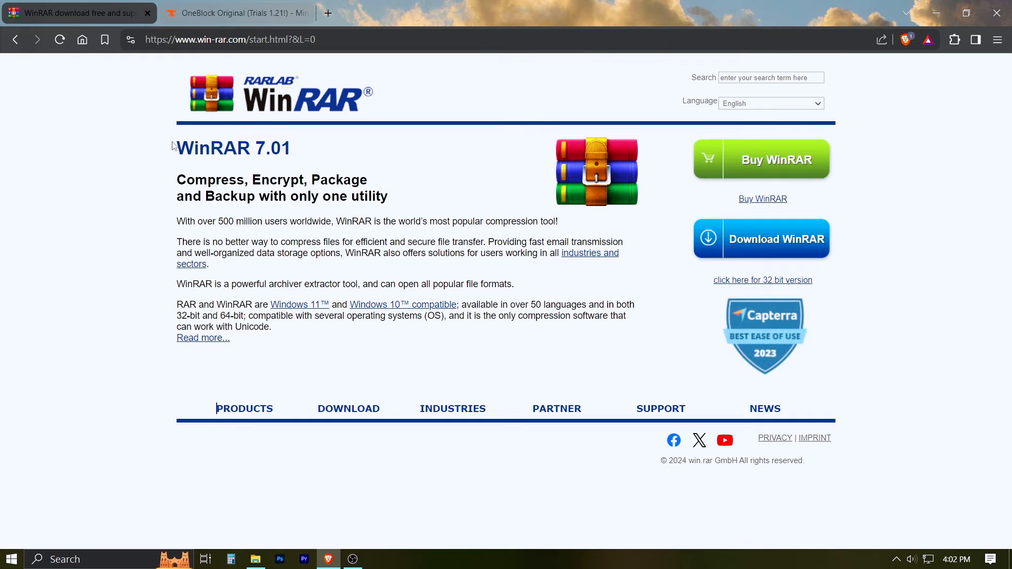
{"action": "mouse_move", "coordinate": [778, 234]}
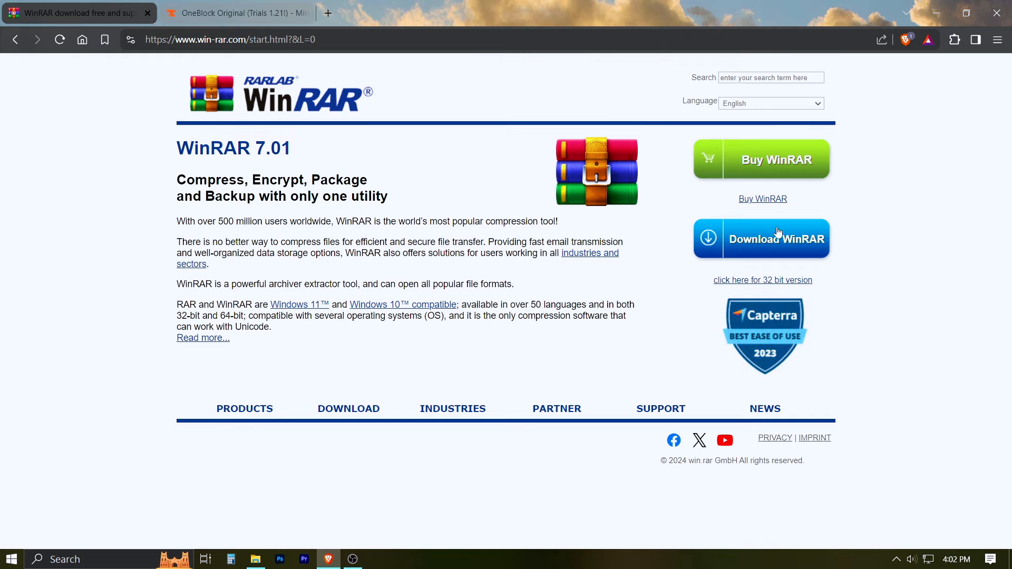
{"action": "left_click", "coordinate": [762, 239]}
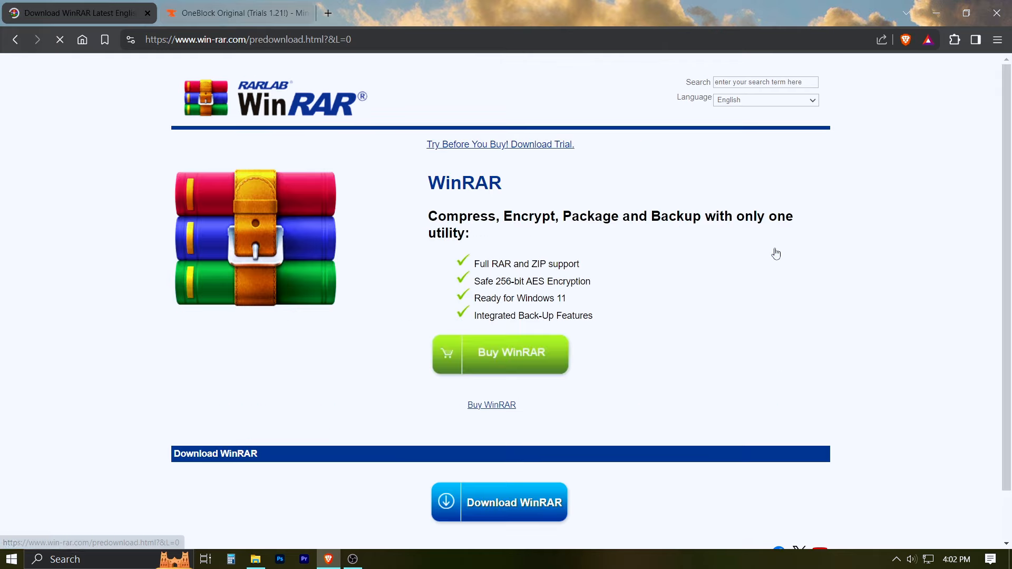
{"action": "scroll", "scroll_direction": "down", "scroll_amount": 3}
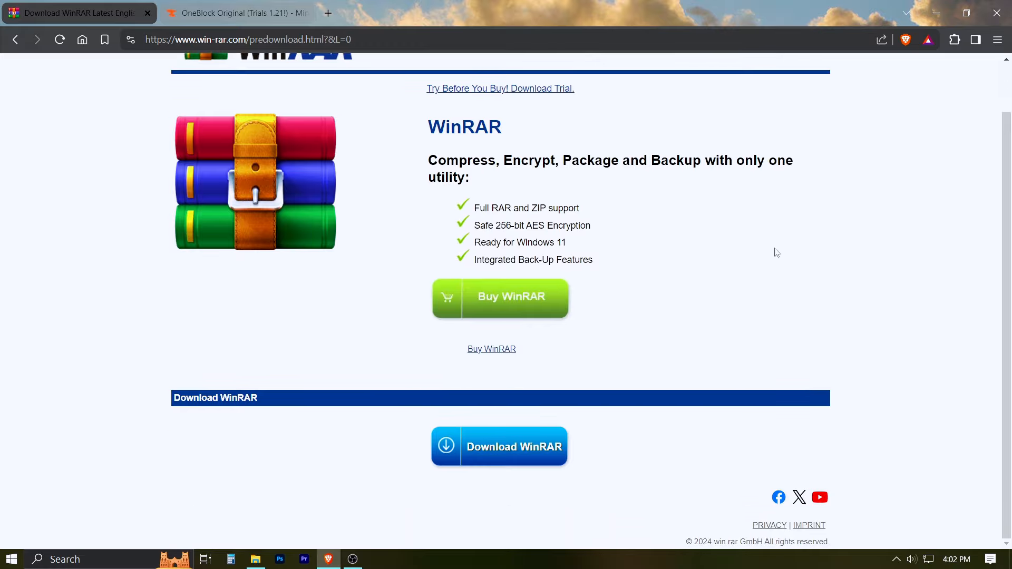
{"action": "mouse_move", "coordinate": [497, 464]}
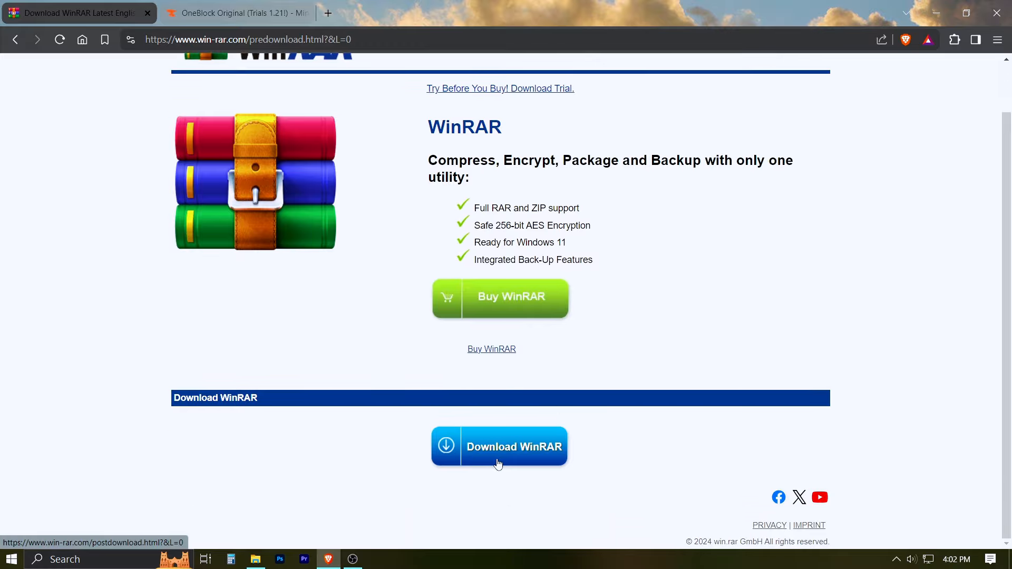
{"action": "left_click", "coordinate": [498, 446]}
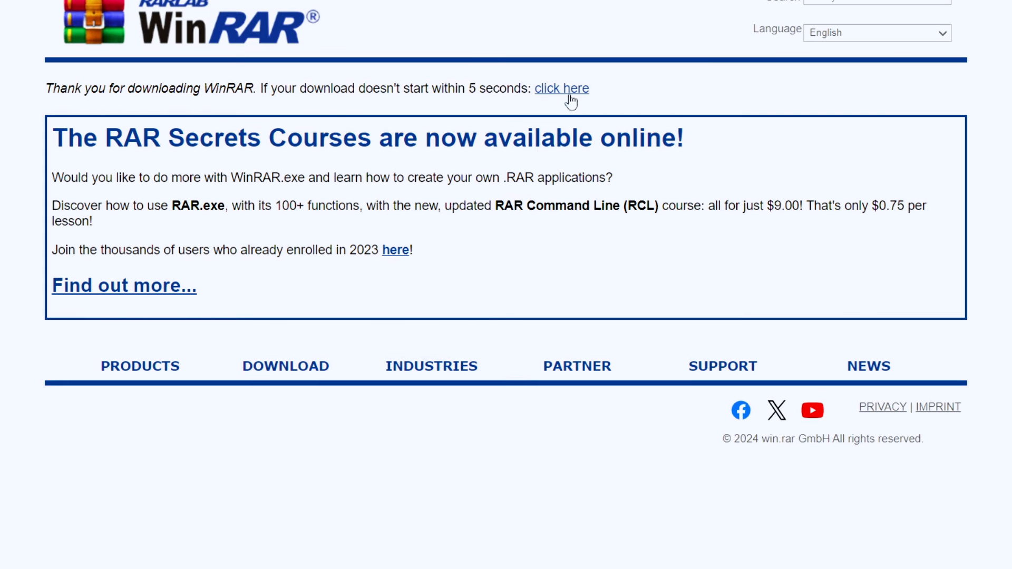
{"action": "left_click", "coordinate": [560, 88]}
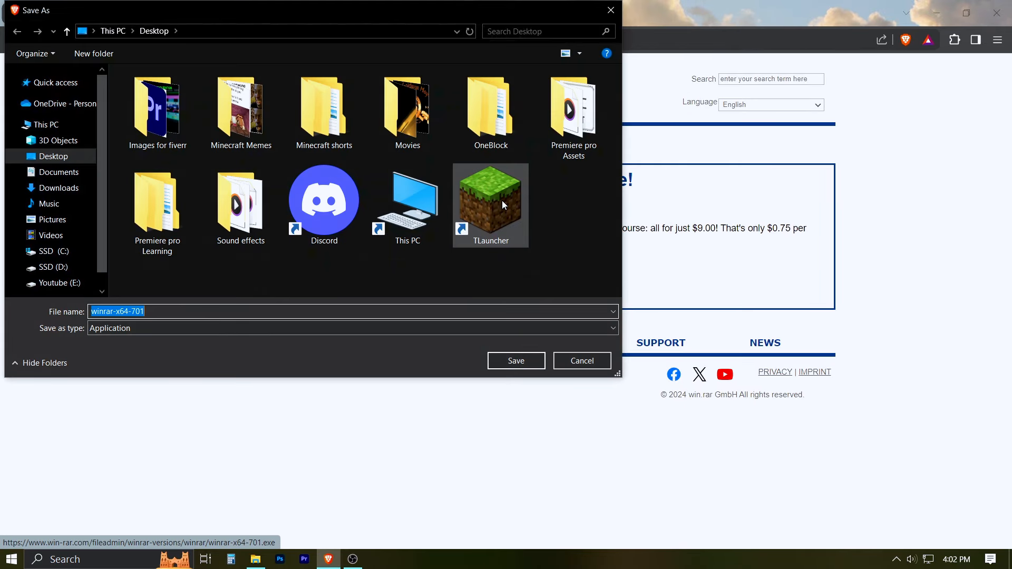
{"action": "left_click", "coordinate": [515, 360]}
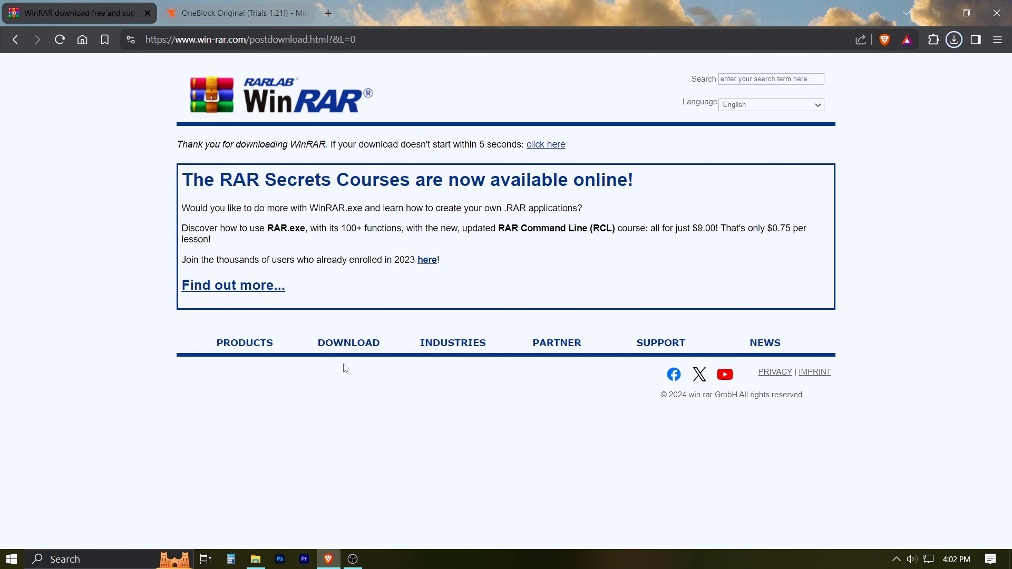
- Go to the CurseForge Files list and select Oneblock Original v3.0.1 for 1.21
{"action": "left_click", "coordinate": [235, 13]}
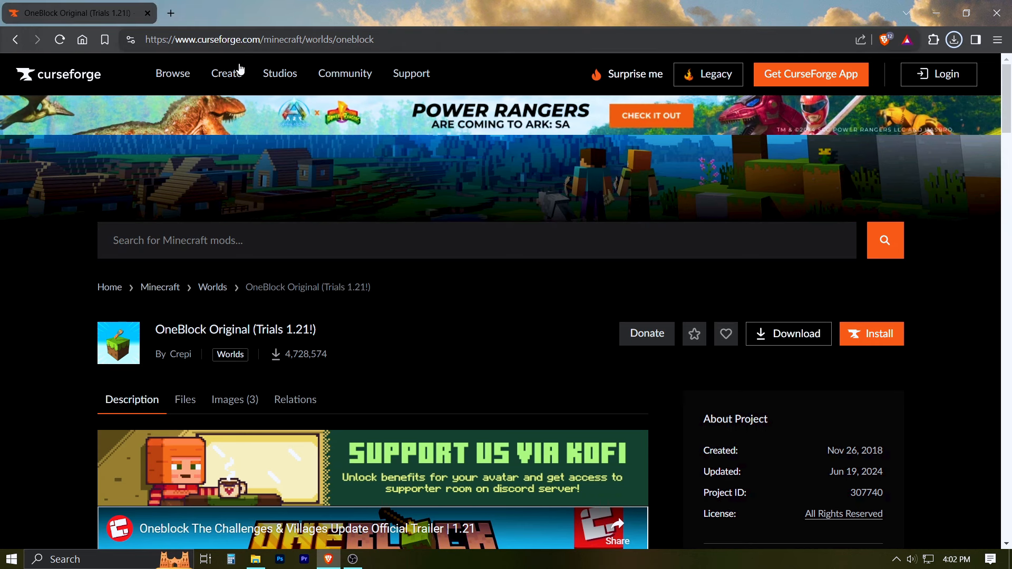
{"action": "left_click", "coordinate": [258, 39]}
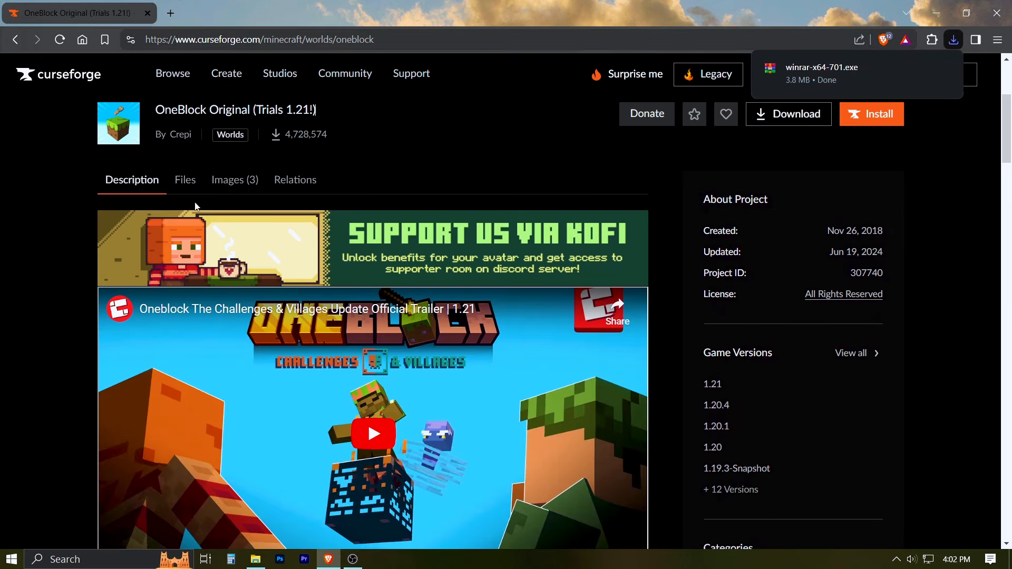
{"action": "left_click", "coordinate": [185, 179]}
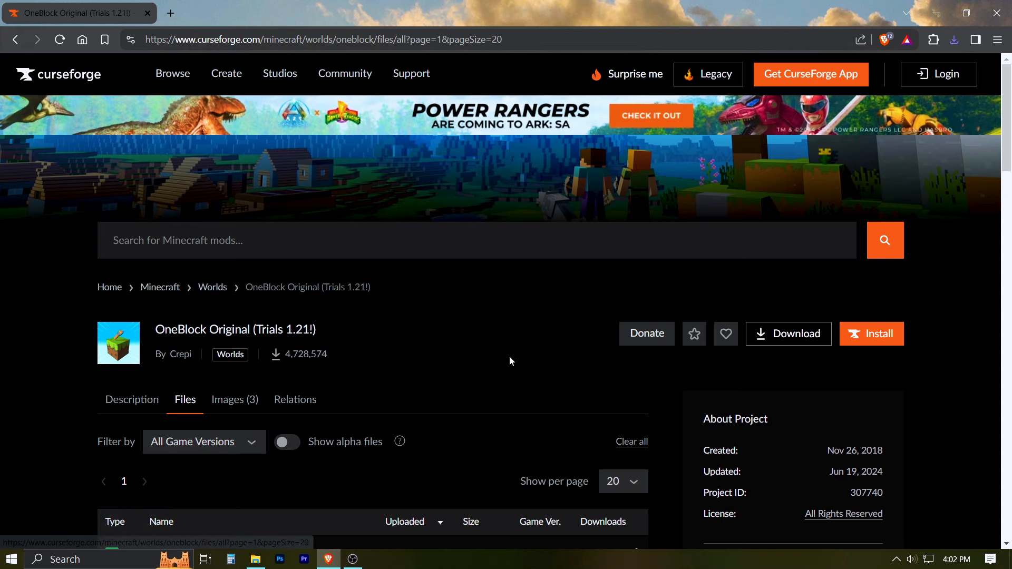
{"action": "scroll", "scroll_direction": "down", "scroll_amount": 3}
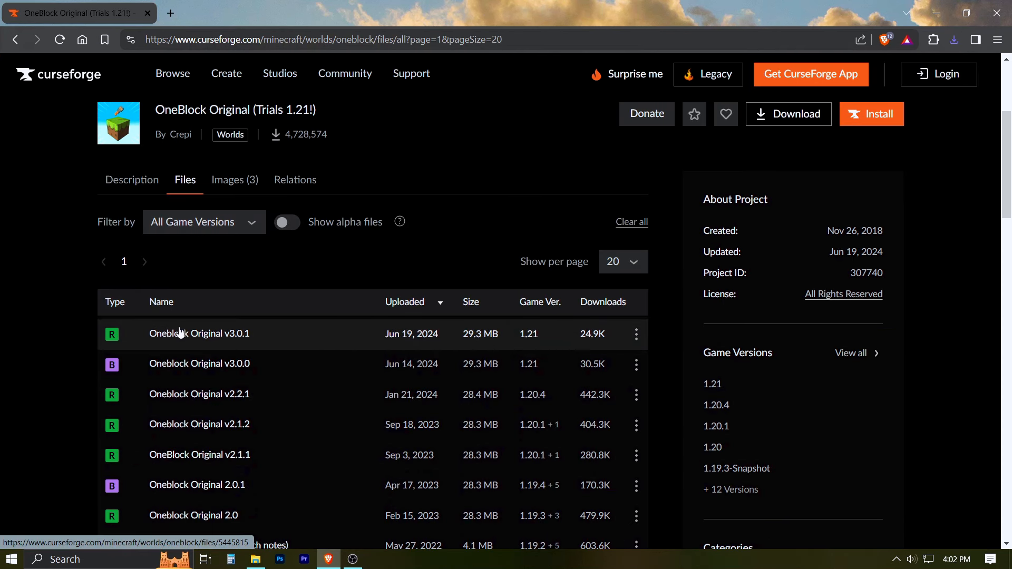
{"action": "mouse_move", "coordinate": [528, 334]}
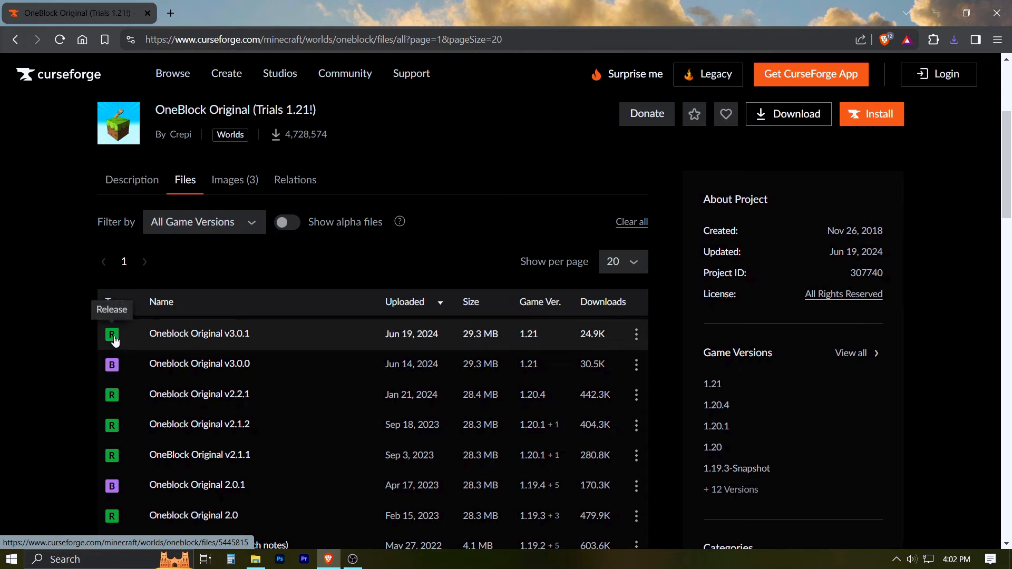
{"action": "mouse_move", "coordinate": [299, 341]}
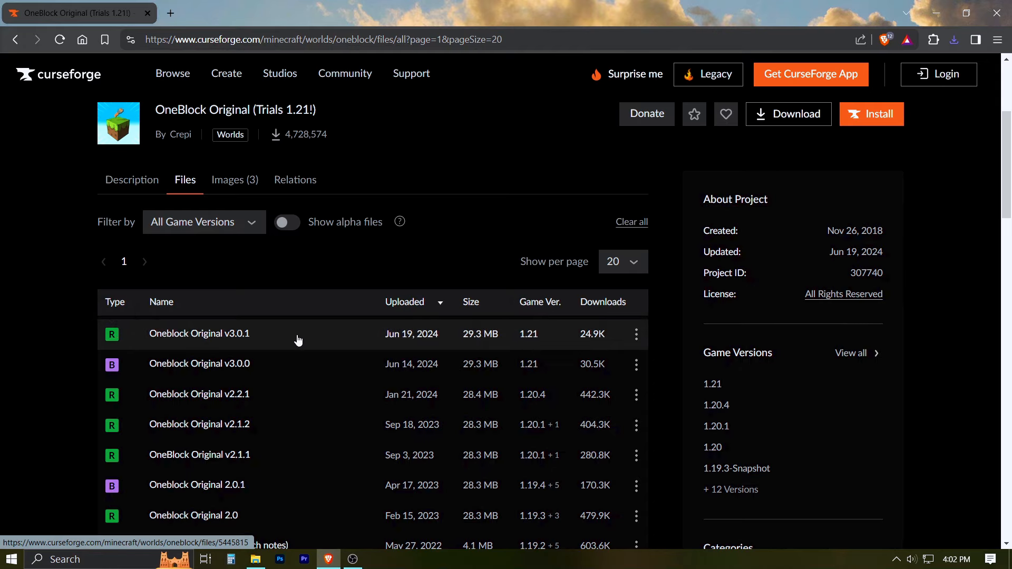
{"action": "left_click", "coordinate": [198, 335]}
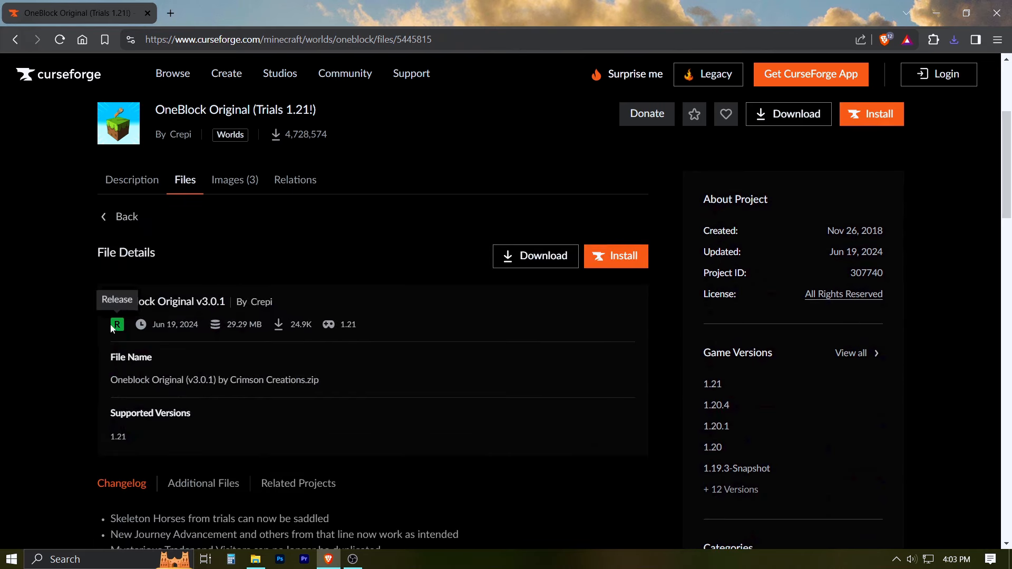
{"action": "mouse_move", "coordinate": [533, 256]}
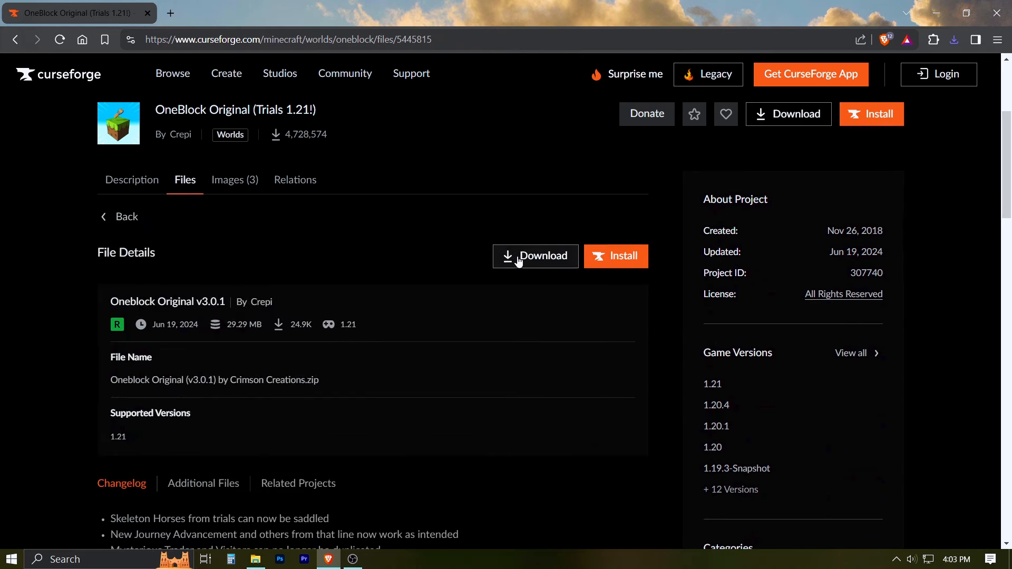
- Download the v3.0.1 world zip to the Desktop and check its progress in Downloads
{"action": "left_click", "coordinate": [534, 255]}
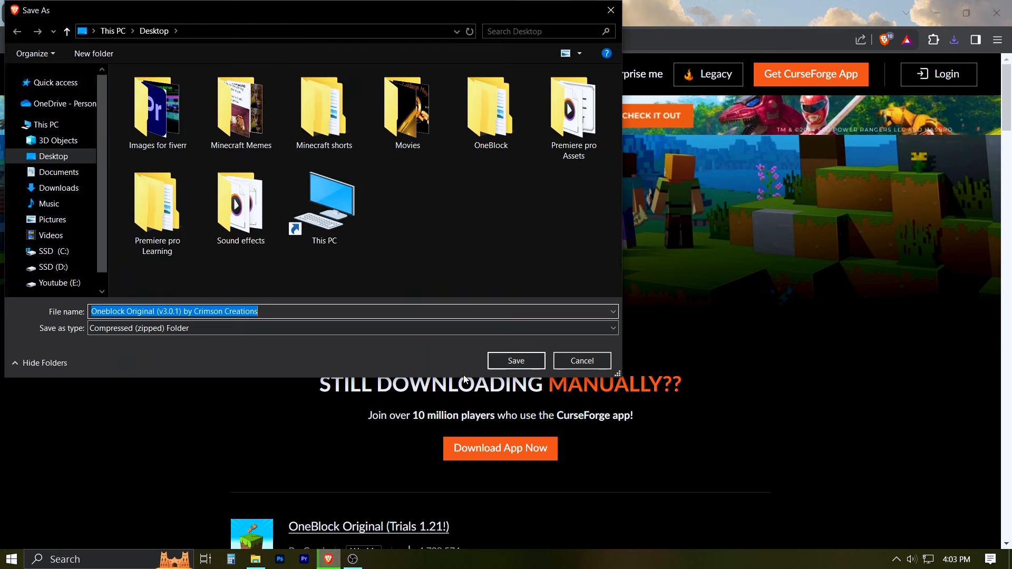
{"action": "left_click", "coordinate": [515, 361]}
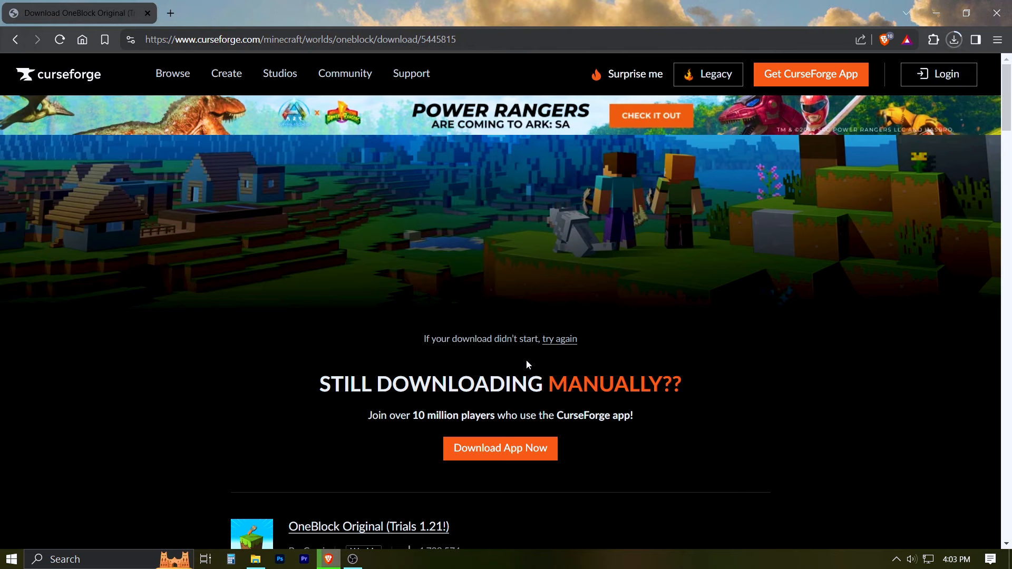
{"action": "left_click", "coordinate": [955, 39]}
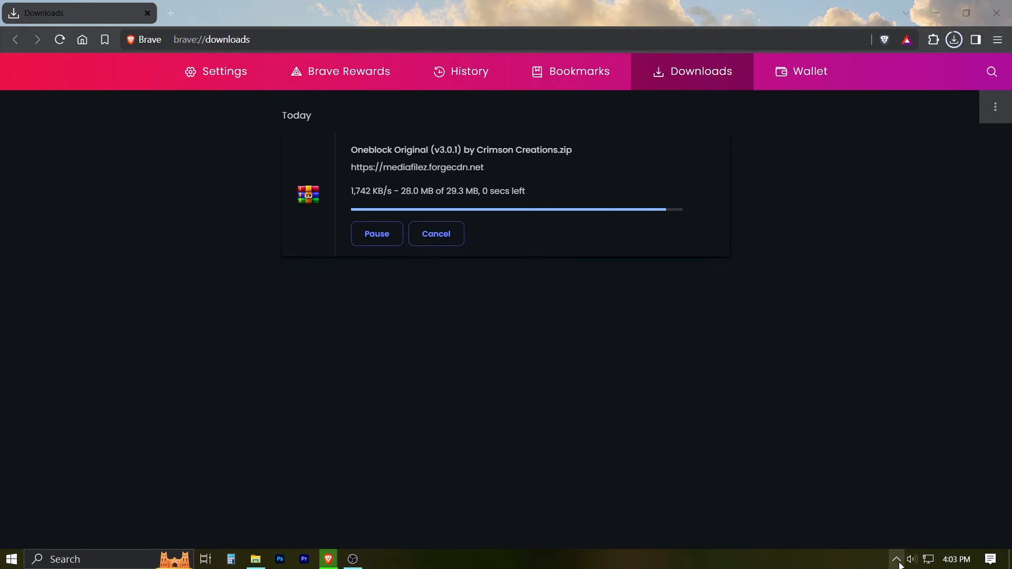
- Minimize Brave to reveal the desktop with the WinRAR installer and OneBlock zip
{"action": "left_click", "coordinate": [937, 12]}
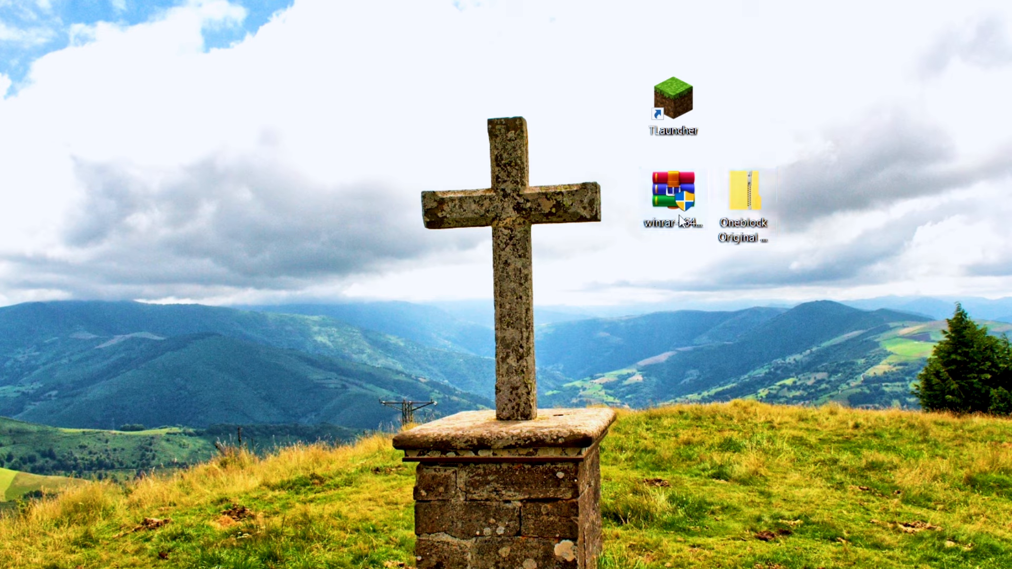
- Run the WinRAR 7.01 installer and install it with default file associations
{"action": "right_click", "coordinate": [674, 206]}
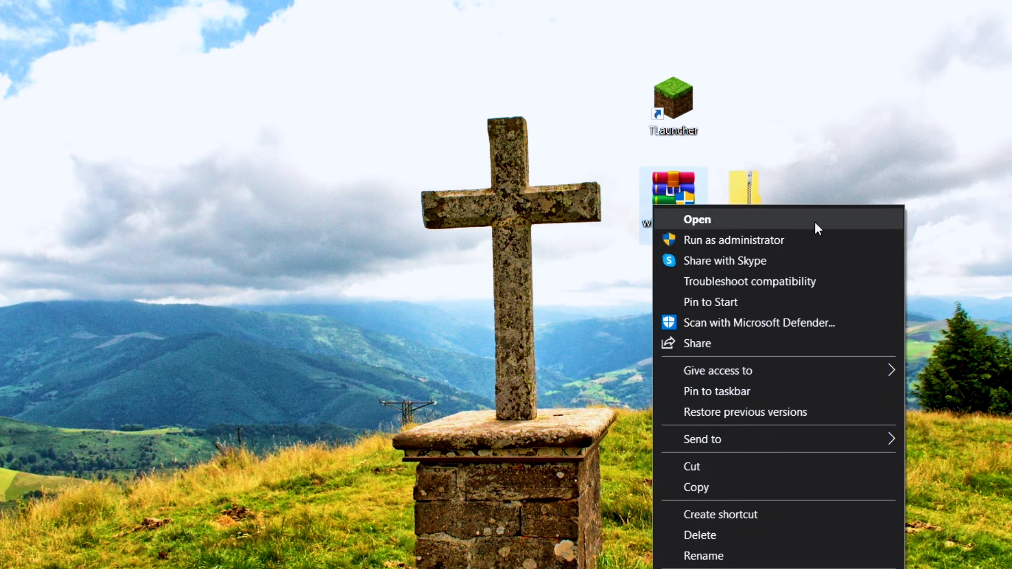
{"action": "left_click", "coordinate": [697, 219]}
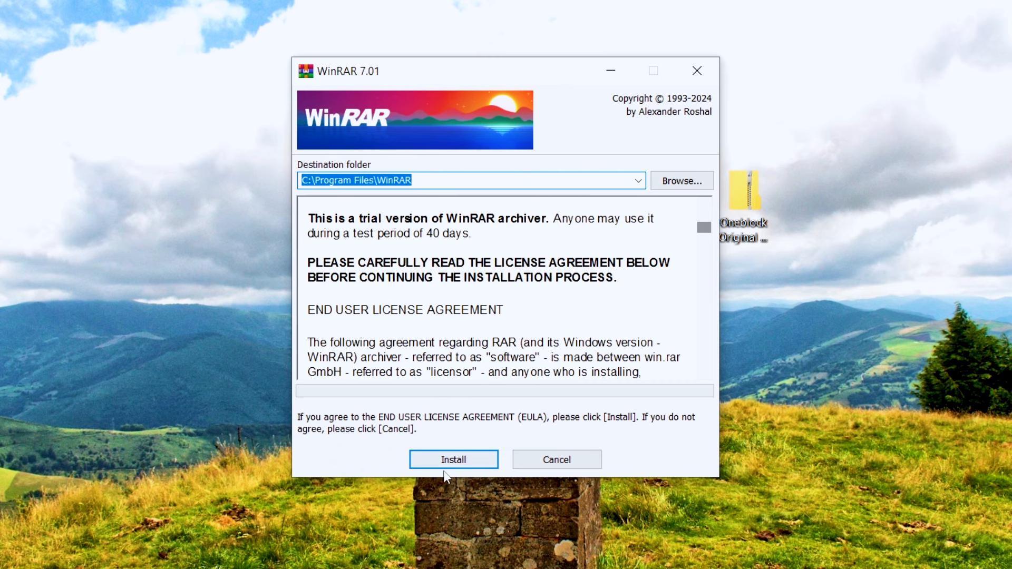
{"action": "left_click", "coordinate": [454, 459]}
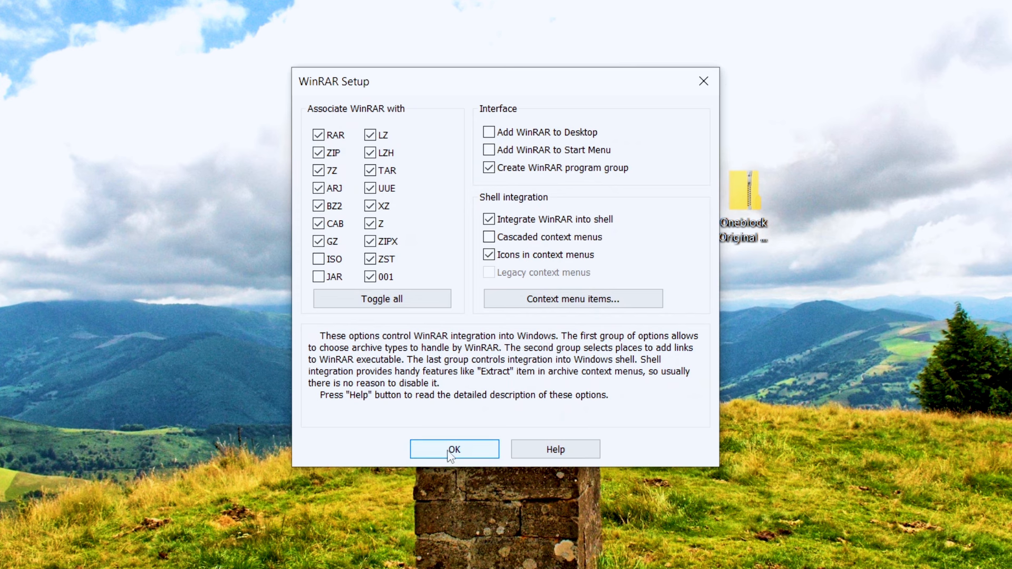
{"action": "left_click", "coordinate": [453, 450]}
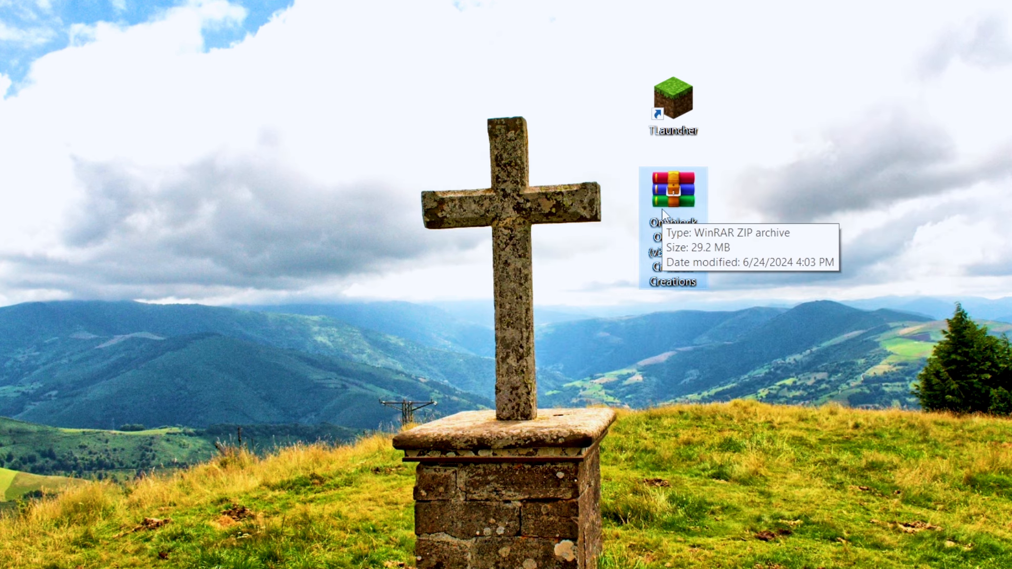
- Extract the Oneblock Original archive onto the desktop with Extract Here
{"action": "right_click", "coordinate": [673, 189]}
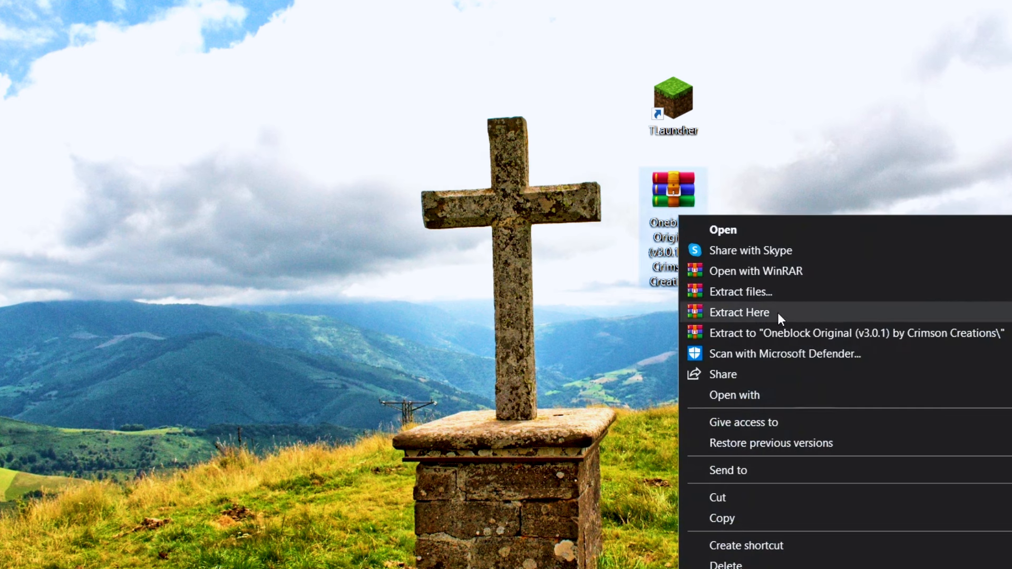
{"action": "left_click", "coordinate": [738, 312]}
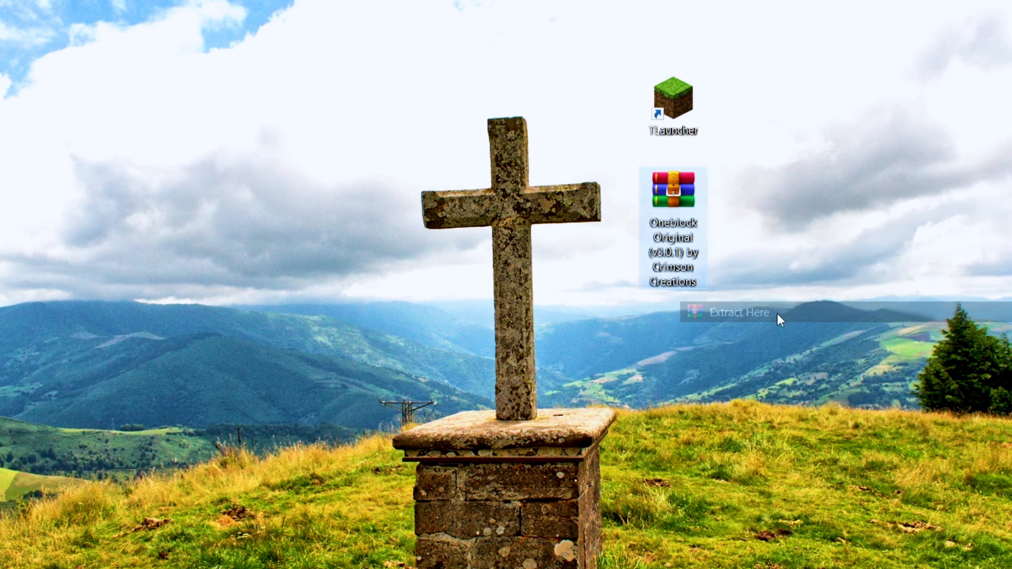
{"action": "left_click", "coordinate": [738, 313]}
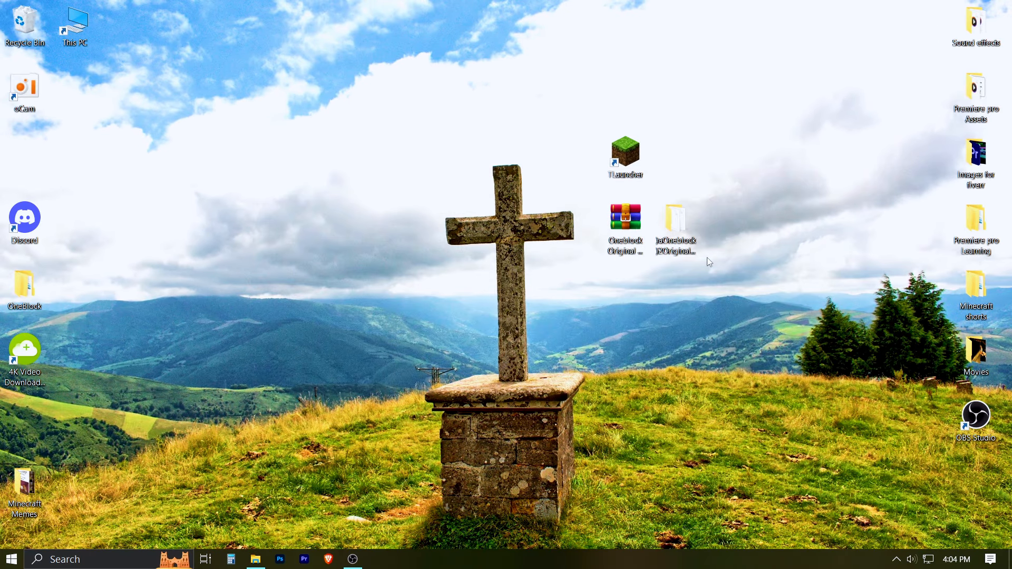
- Delete the downloaded archive from the desktop and refresh the desktop icons
{"action": "right_click", "coordinate": [624, 220]}
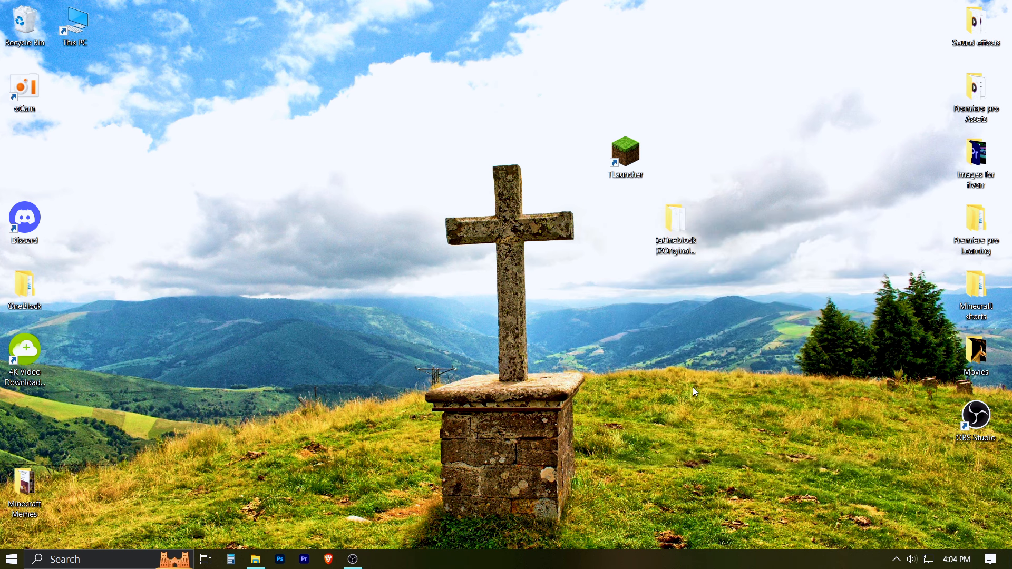
{"action": "right_click", "coordinate": [413, 291]}
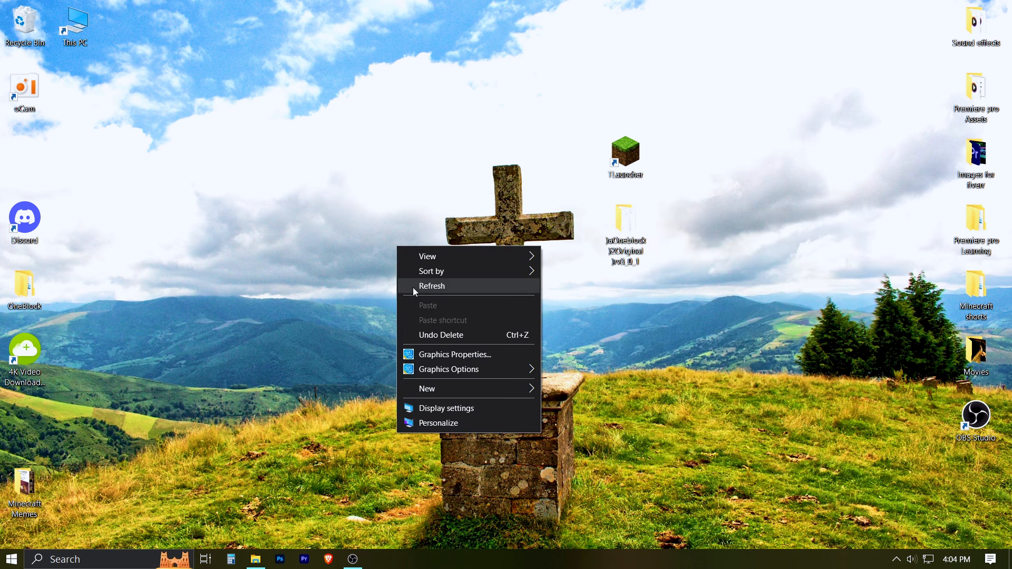
{"action": "left_click", "coordinate": [433, 286]}
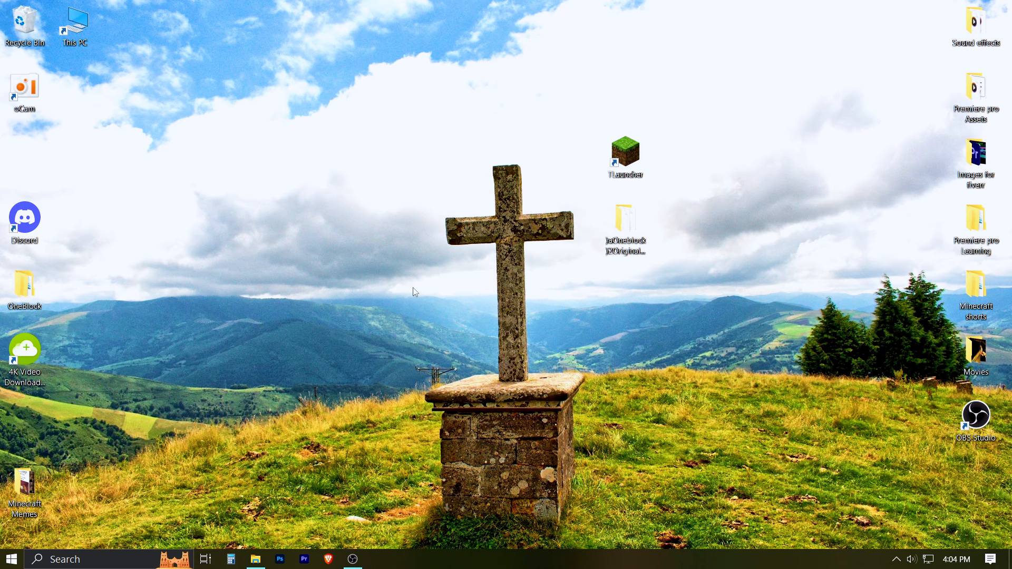
{"action": "left_click", "coordinate": [11, 559]}
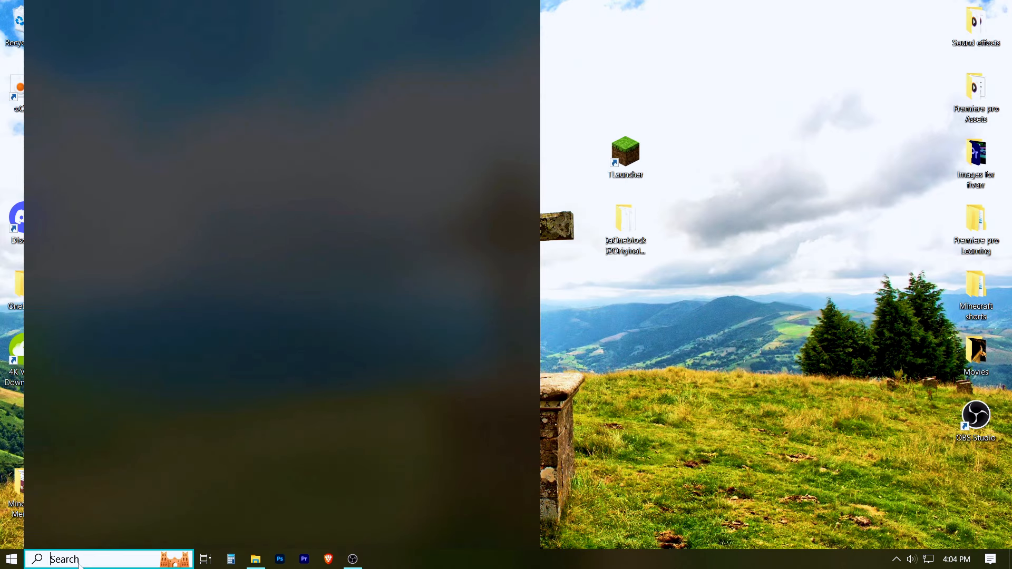
- Use Run with %appdata% to open the Roaming folder in File Explorer
{"action": "type", "text": "run"}
{"action": "type", "text": "%appdata%"}
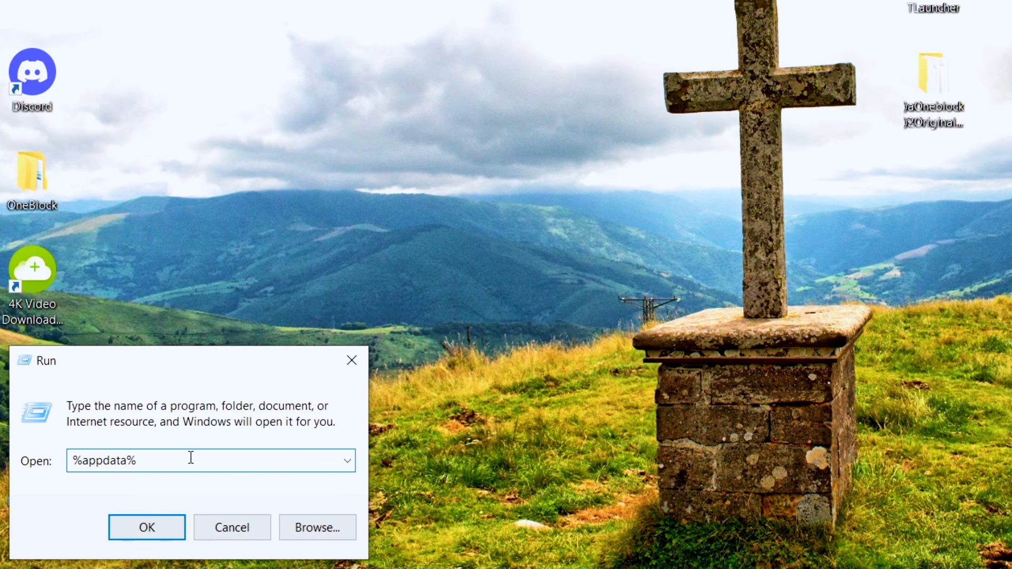
{"action": "left_click", "coordinate": [145, 527]}
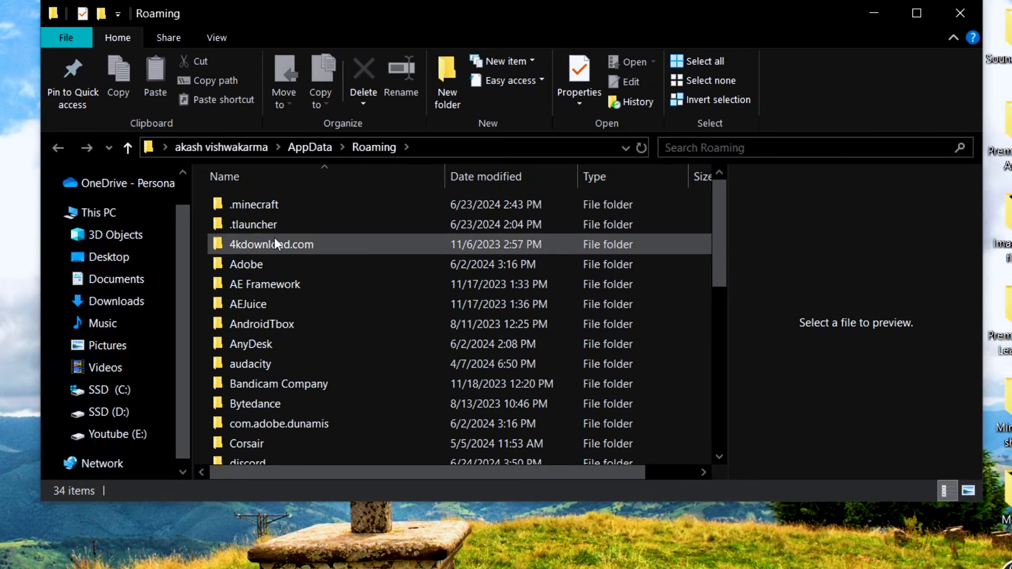
- Open .minecraft and then its empty saves folder
{"action": "left_click", "coordinate": [254, 204]}
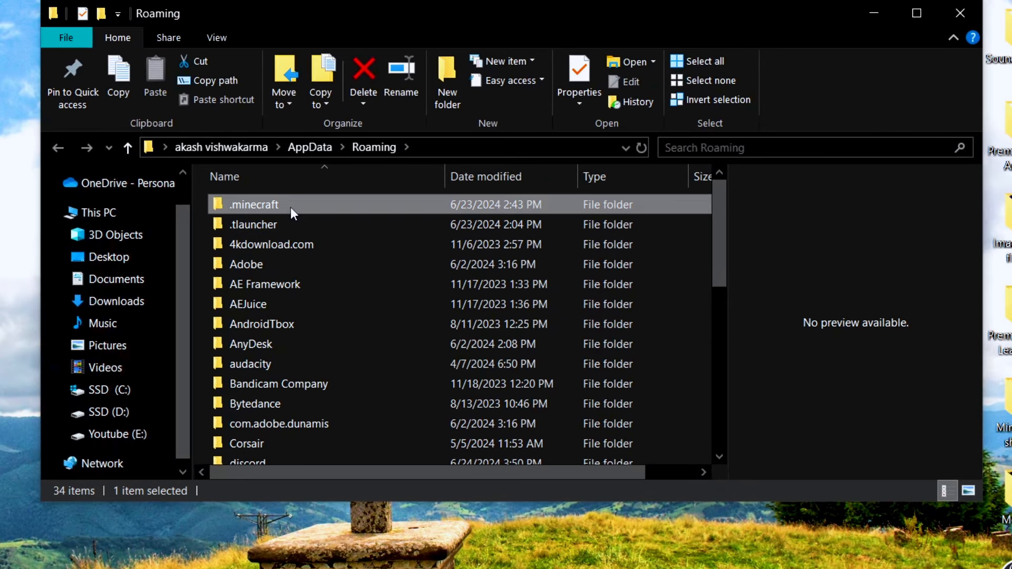
{"action": "double_click", "coordinate": [253, 205]}
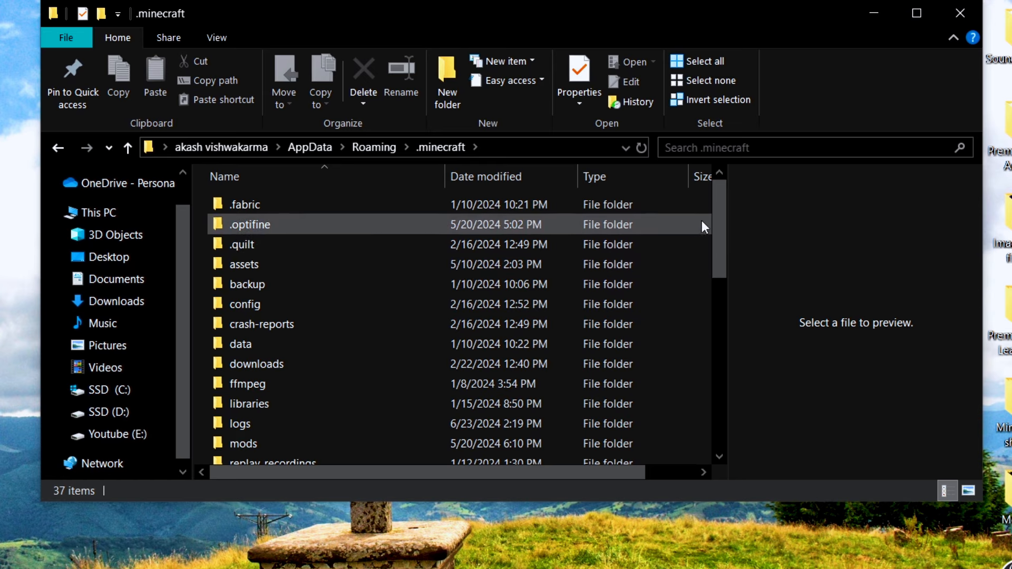
{"action": "scroll", "scroll_direction": "down", "scroll_amount": 3}
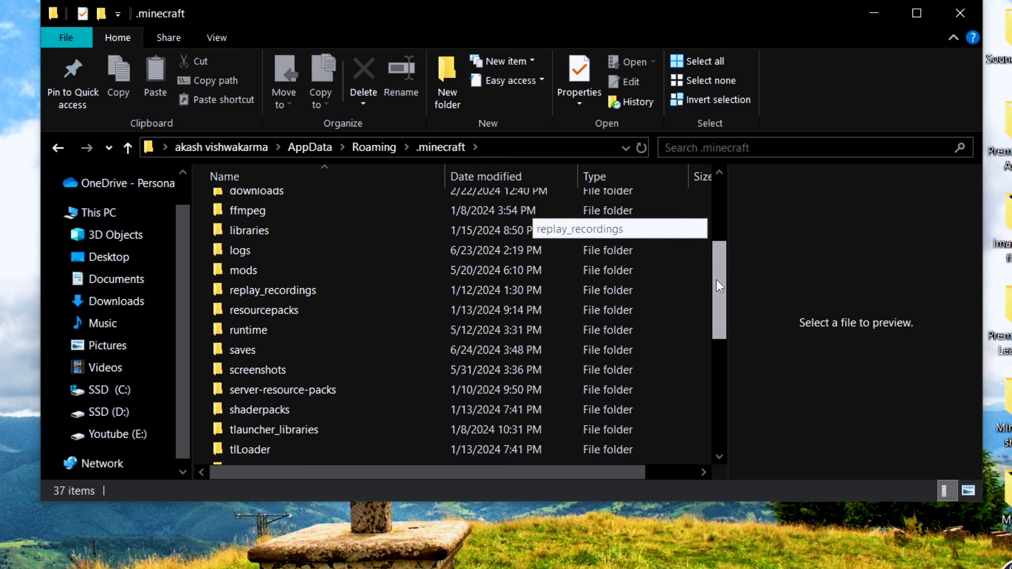
{"action": "double_click", "coordinate": [242, 350]}
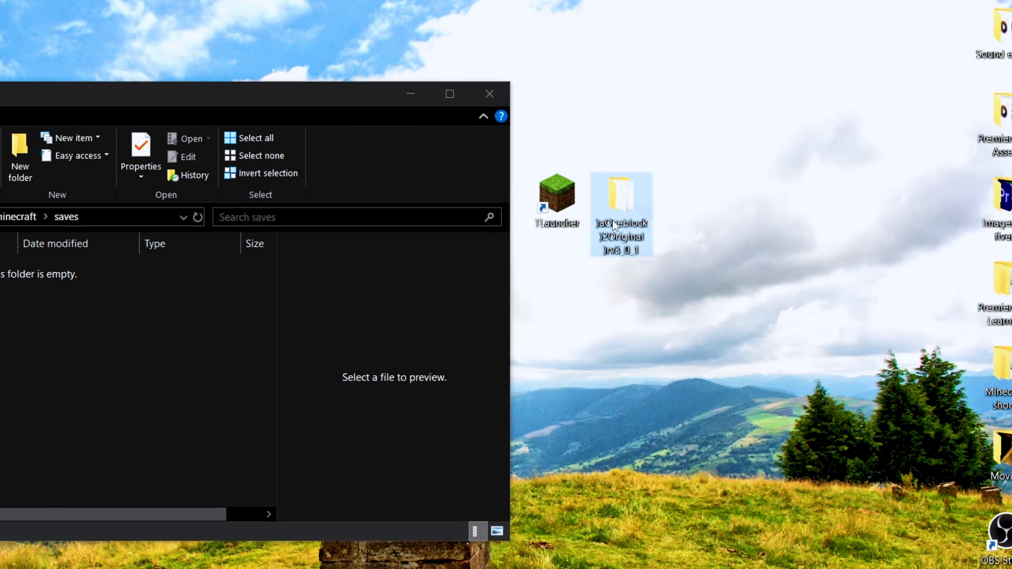
- Copy the extracted OneBlock Original folder for pasting into saves
{"action": "right_click", "coordinate": [622, 214]}
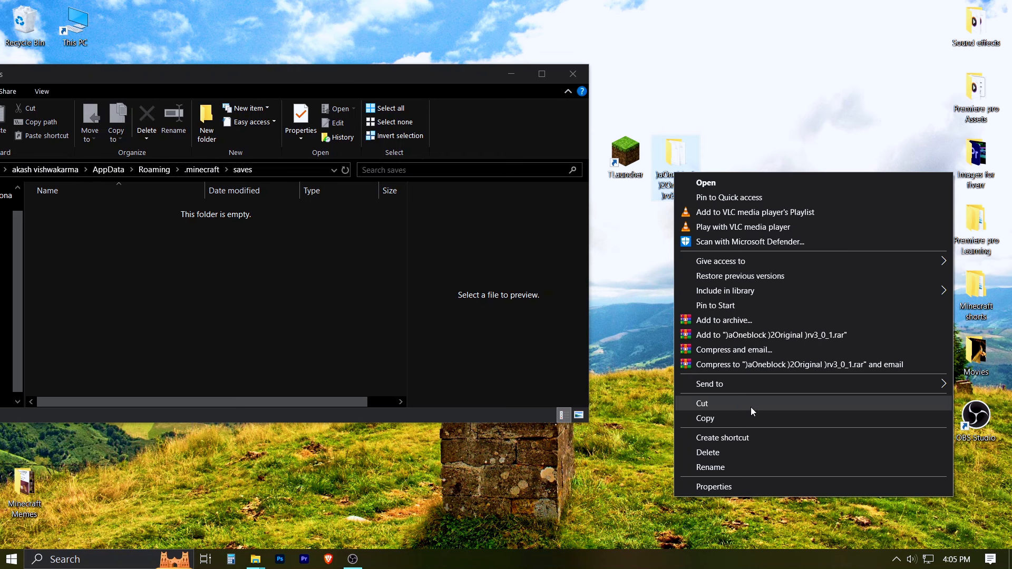
{"action": "left_click", "coordinate": [766, 422]}
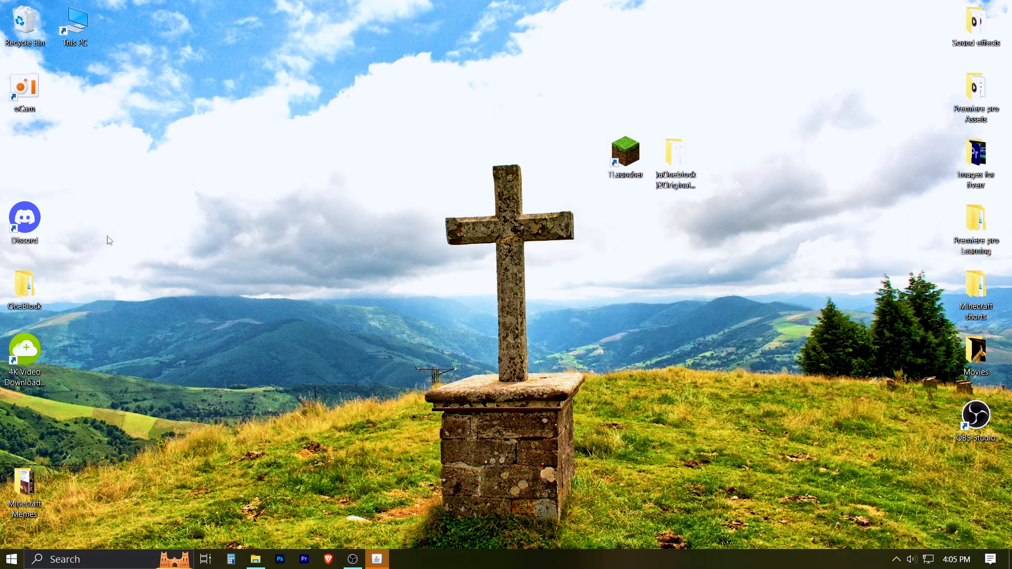
- Start Minecraft Release 1.21 from TLauncher via Enter the game
{"action": "double_click", "coordinate": [623, 150]}
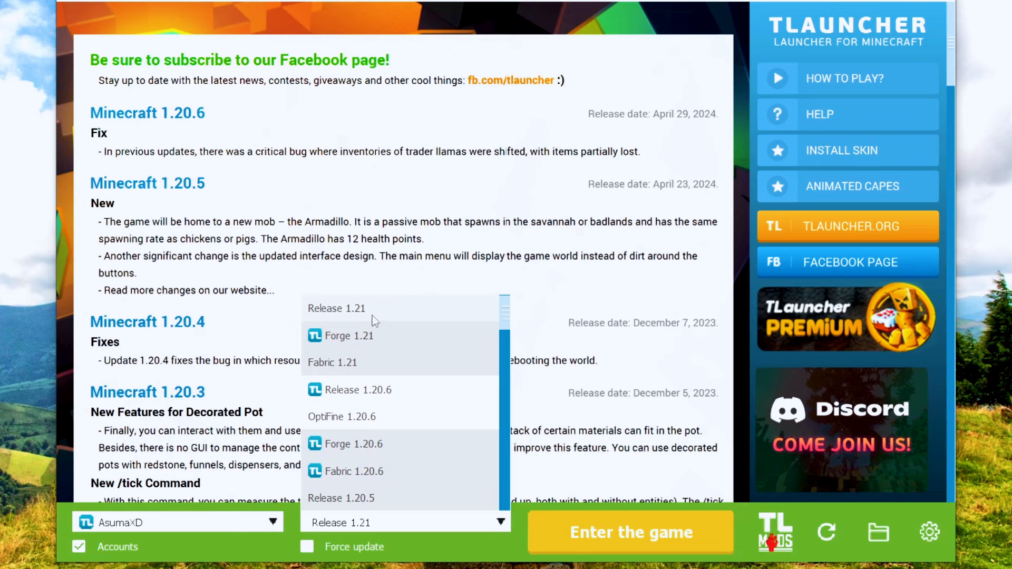
{"action": "left_click", "coordinate": [337, 308]}
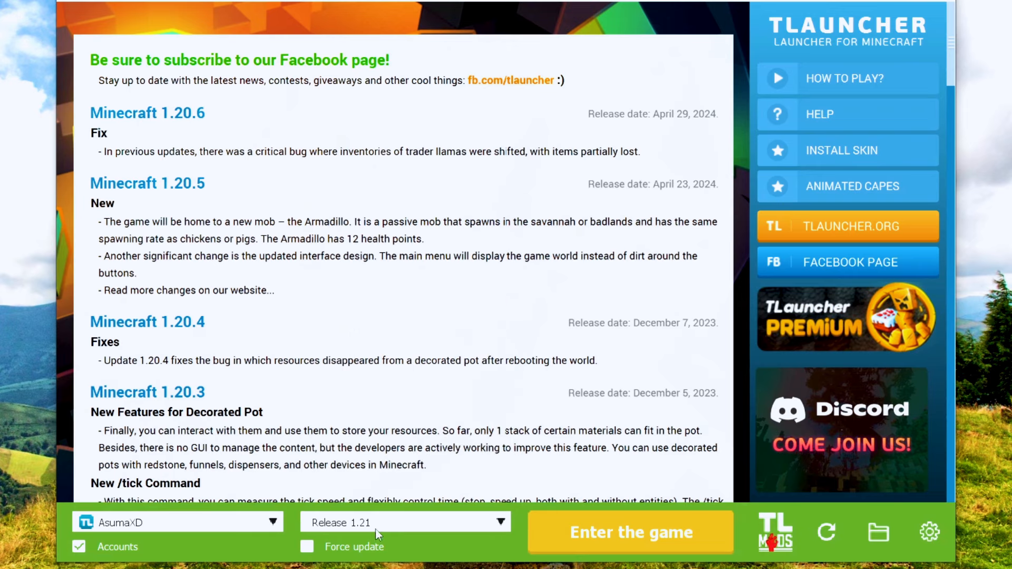
{"action": "left_click", "coordinate": [630, 531]}
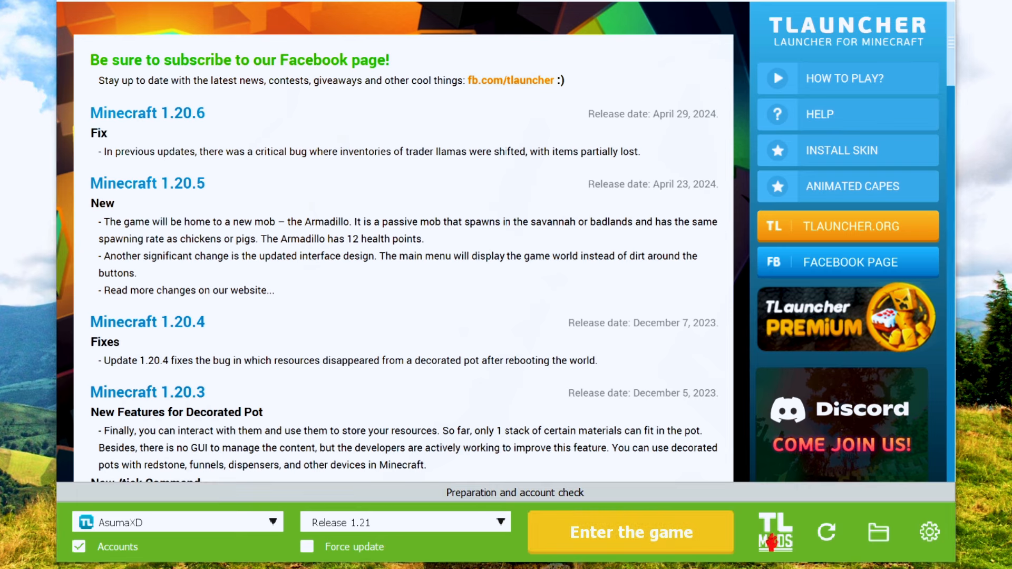
{"action": "left_click", "coordinate": [629, 532]}
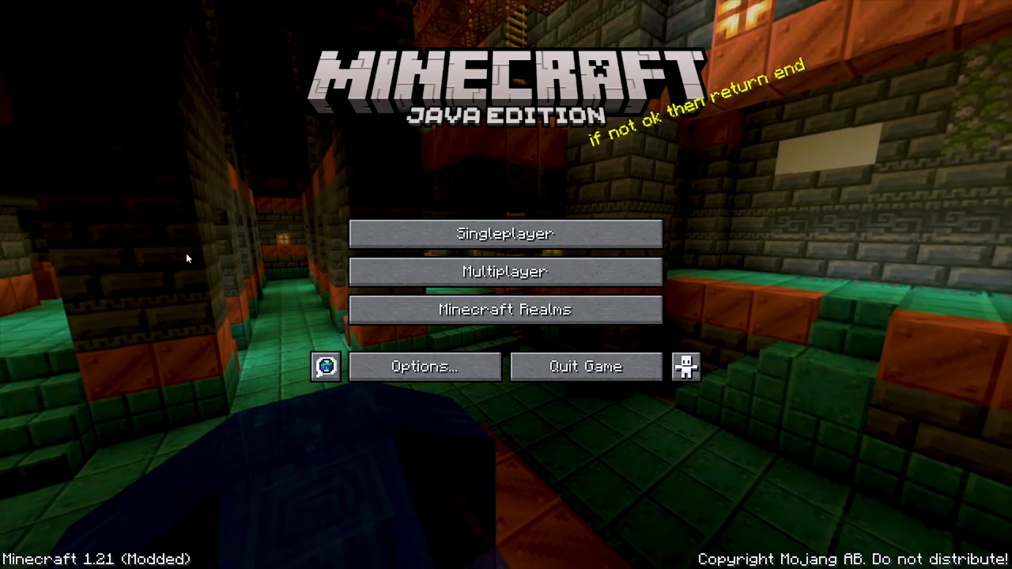
- Load the Oneblock Original v3.0.1 world from the Singleplayer world list
{"action": "left_click", "coordinate": [505, 235]}
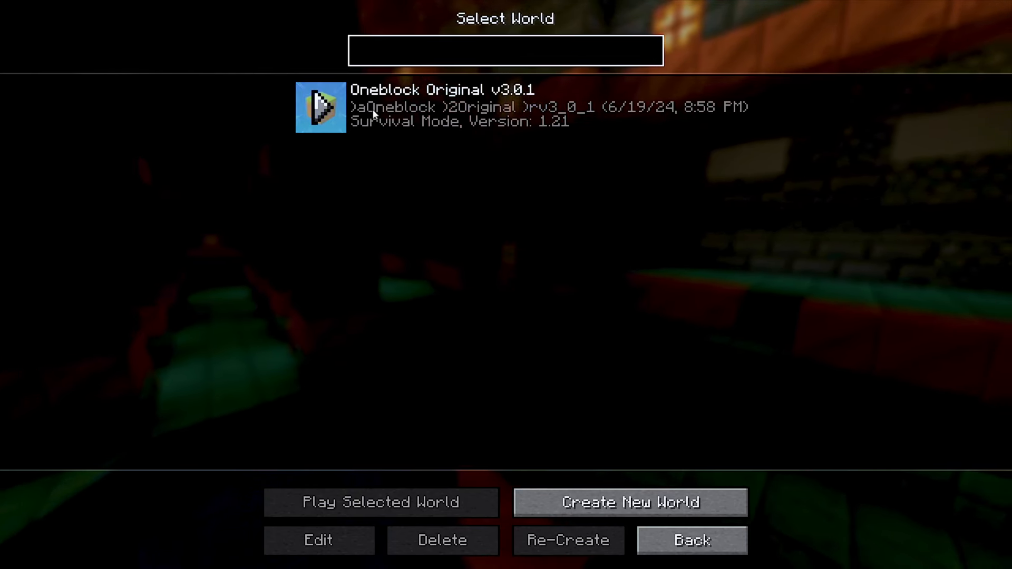
{"action": "left_click", "coordinate": [505, 50]}
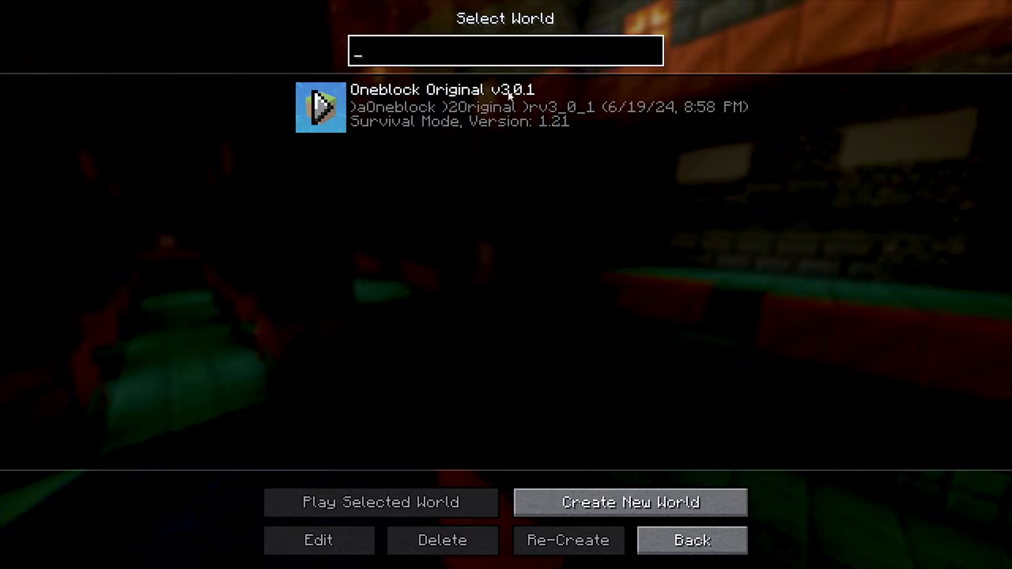
{"action": "left_click", "coordinate": [381, 503]}
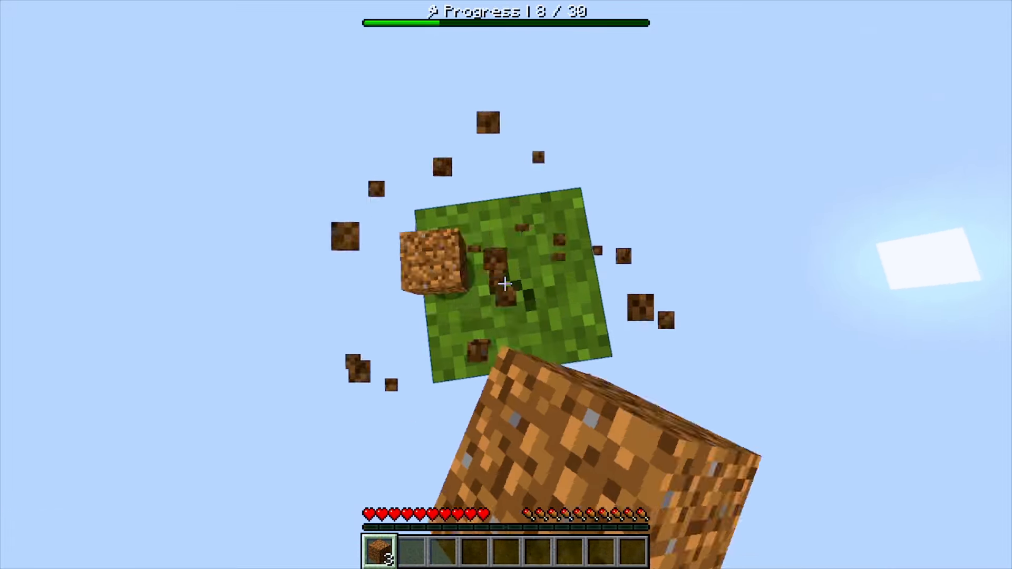
{"action": "mouse_move", "coordinate": [506, 285]}
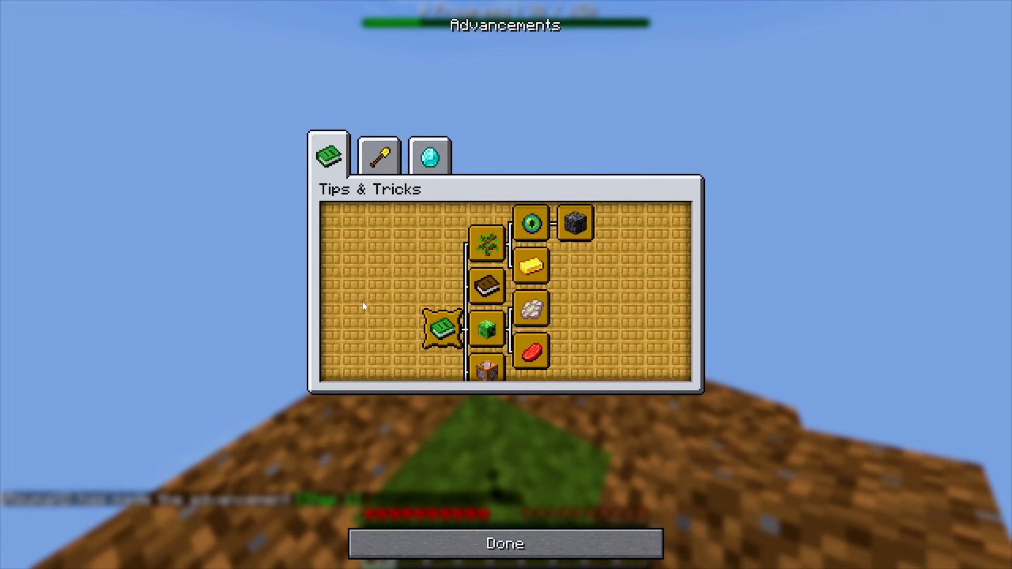
{"action": "mouse_move", "coordinate": [444, 329]}
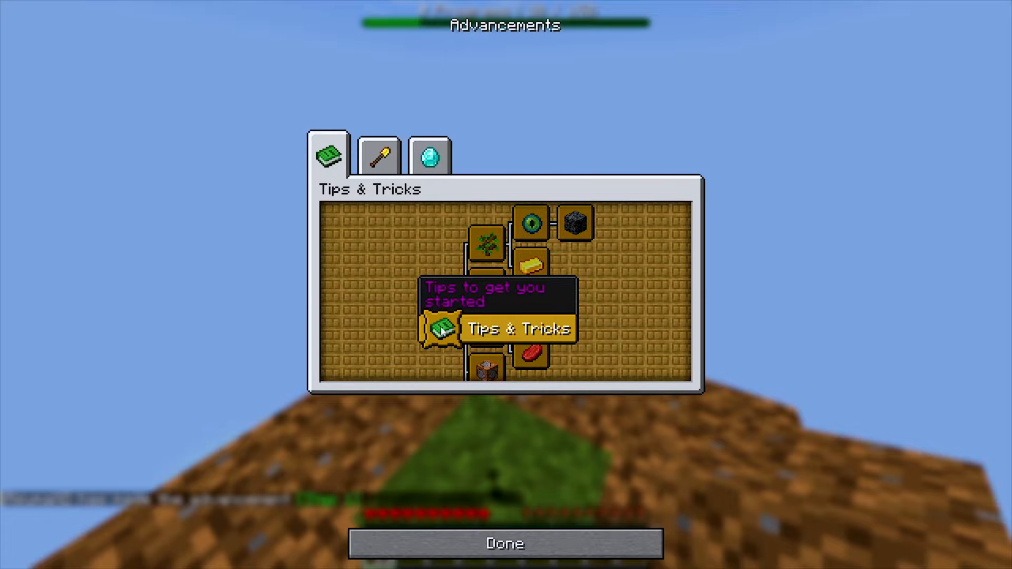
{"action": "mouse_move", "coordinate": [485, 287]}
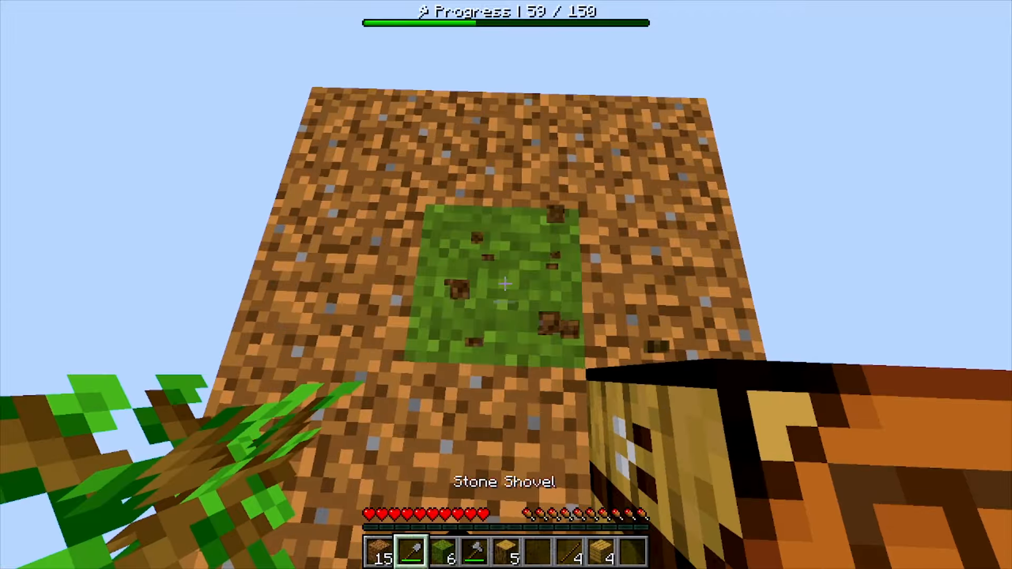
- Craft tools from the inventory's recipe book, then return to placing cobblestone around the block
{"action": "key", "text": "e"}
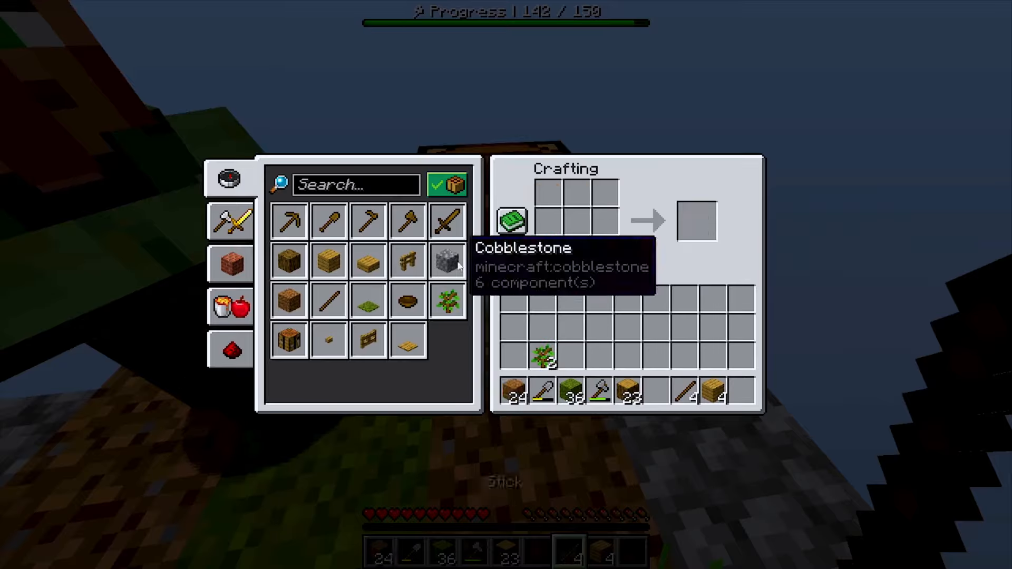
{"action": "key", "text": "Escape"}
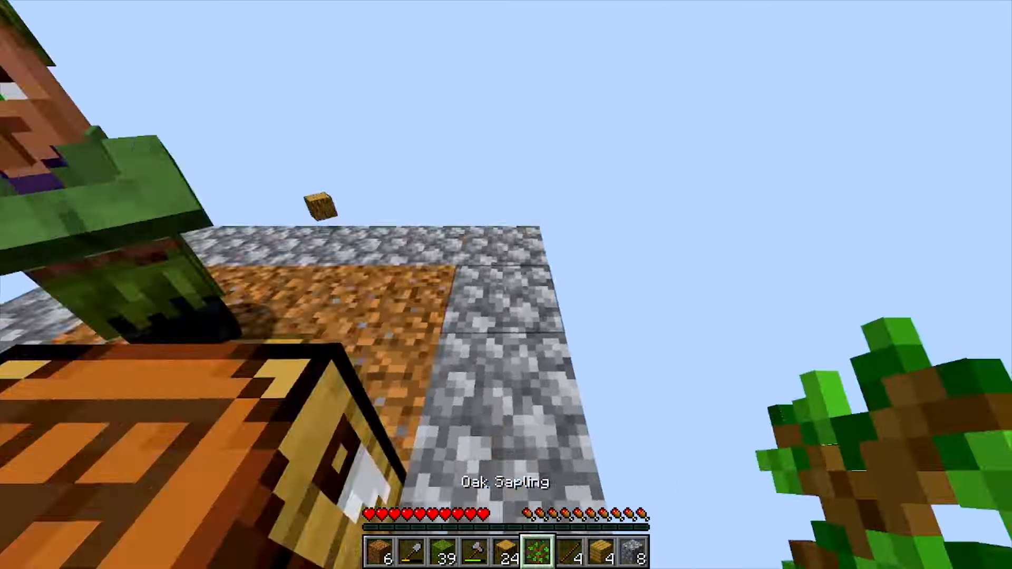